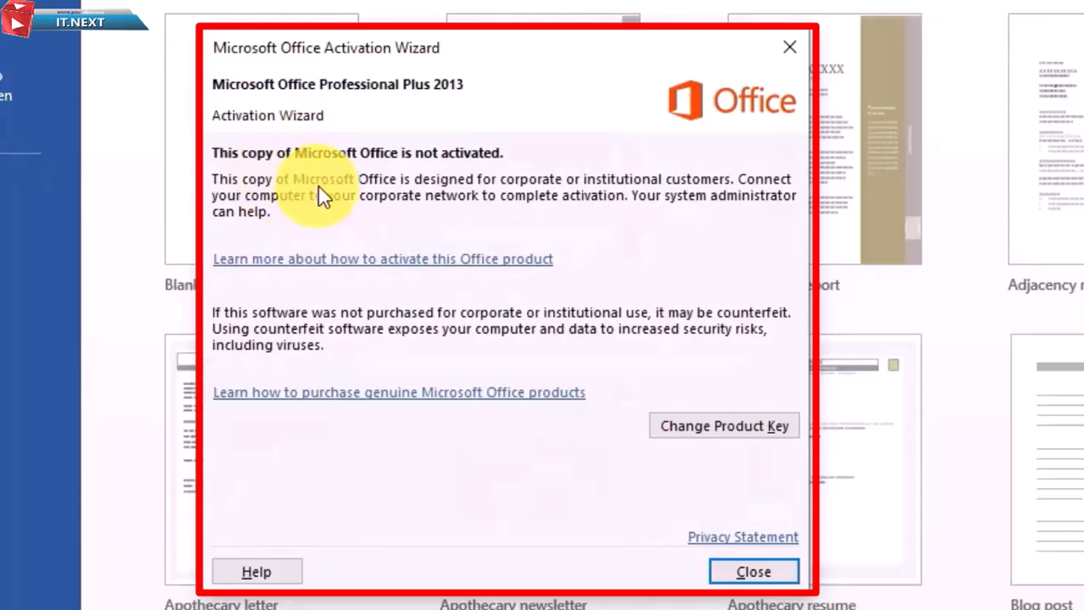
pyautogui.moveTo(460, 132)
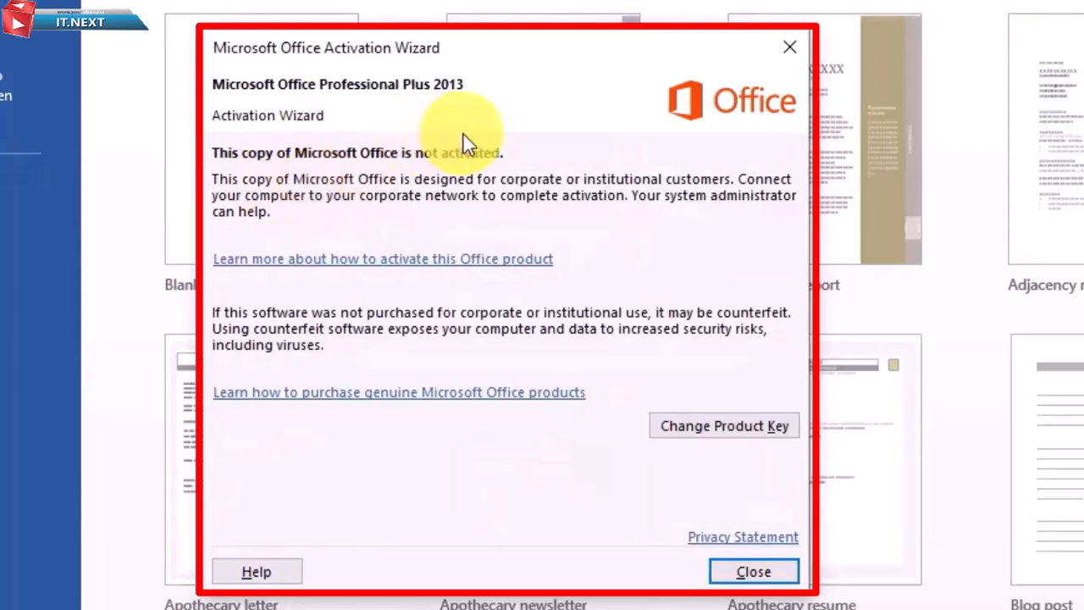
pyautogui.moveTo(752, 571)
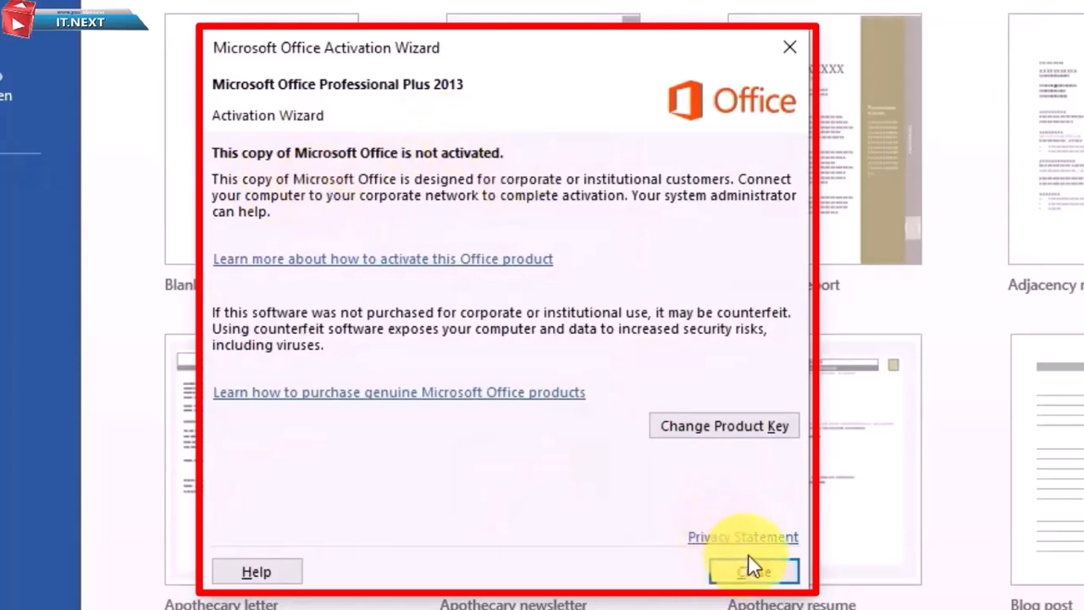
# - Close the Activation Wizard and start a blank Word document showing Product Activation Failed
pyautogui.click(752, 571)
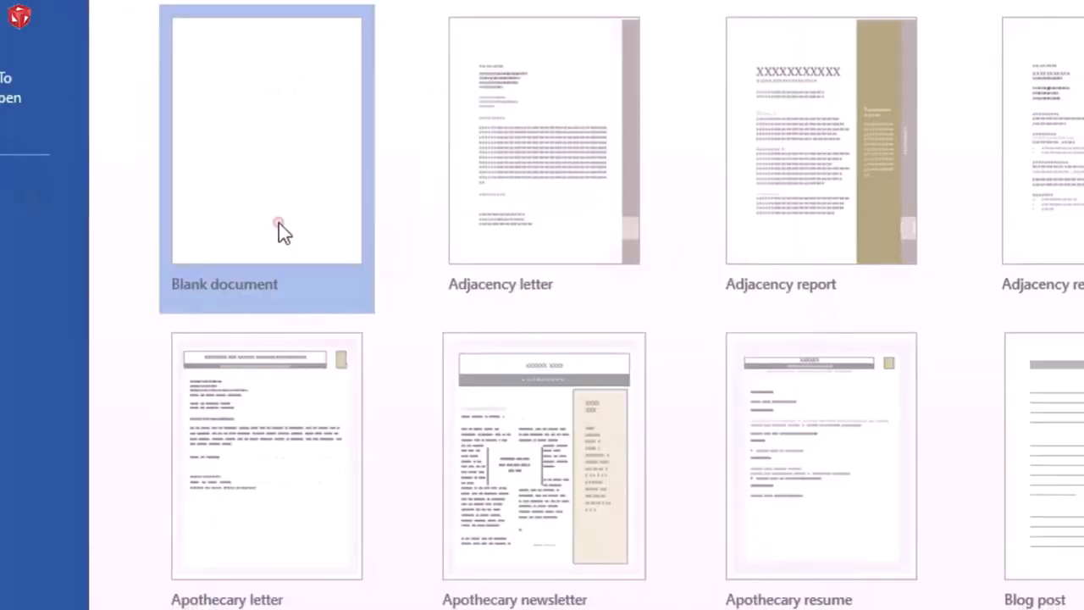
pyautogui.click(268, 139)
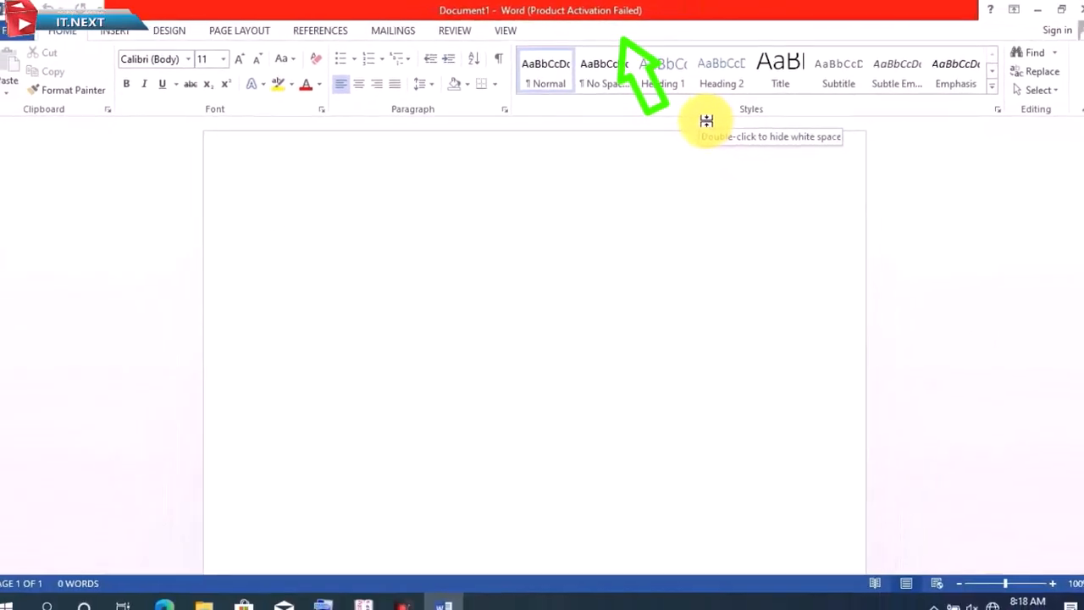
# - Close Word and browse This PC to Local Disk (C:) > Program Files (x86)
pyautogui.click(1037, 10)
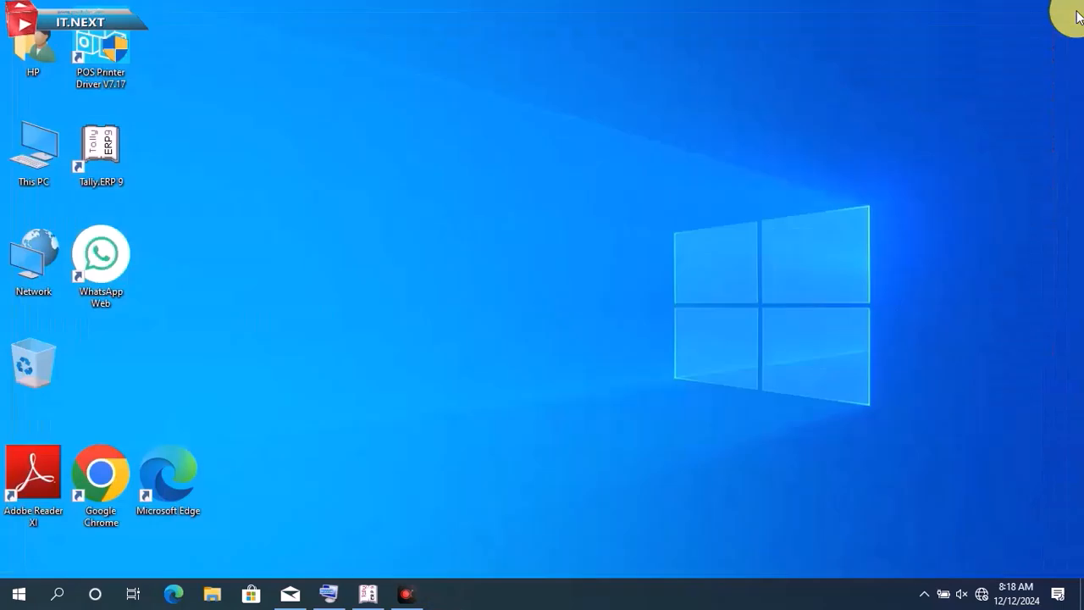
pyautogui.click(34, 149)
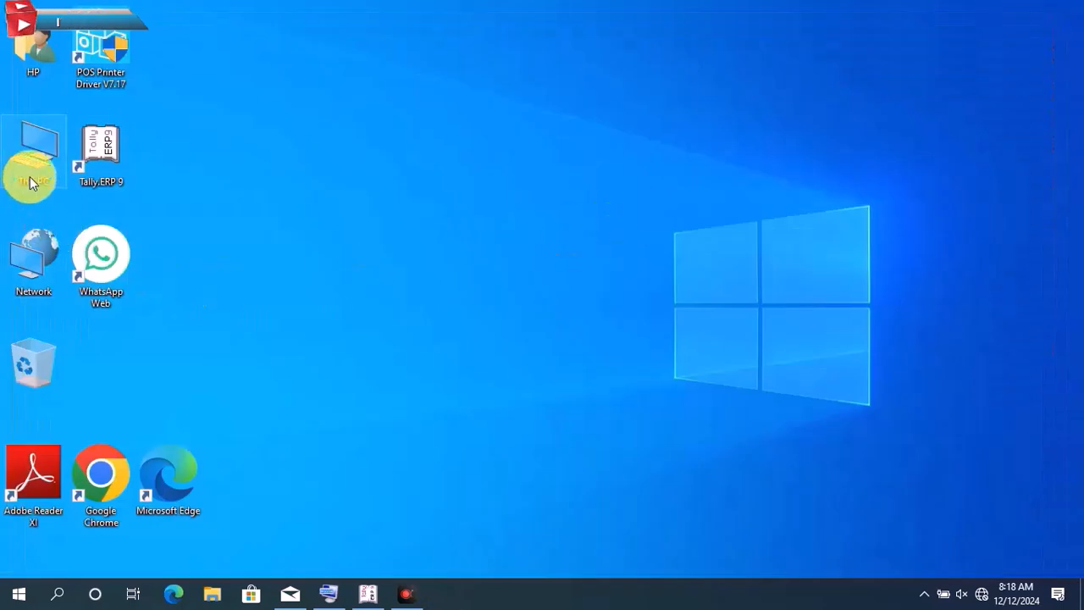
pyautogui.doubleClick(34, 149)
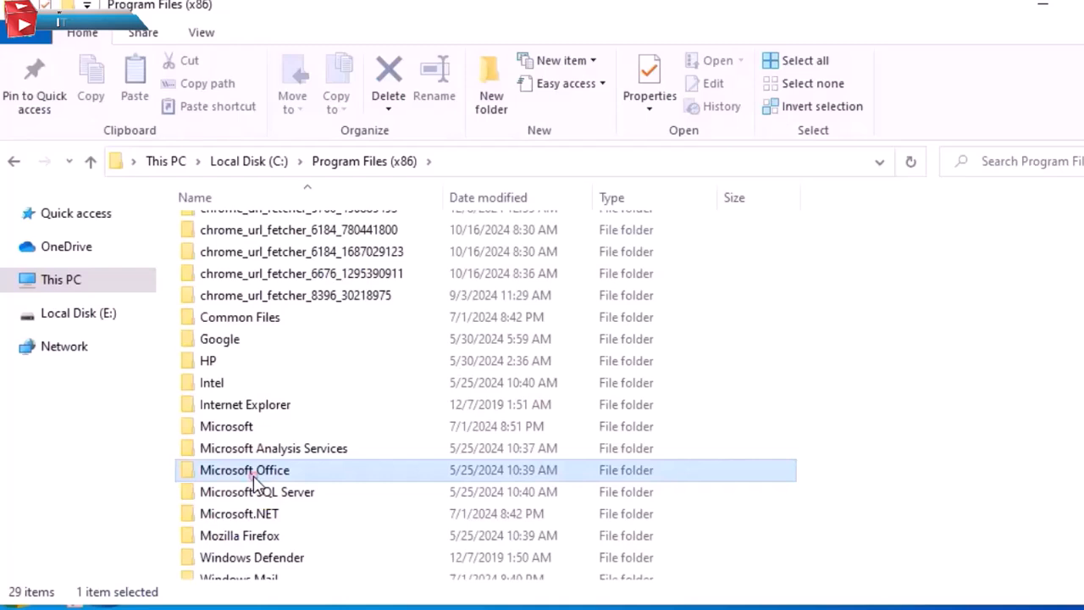
# - Go into Microsoft Office and then its Office15 folder
pyautogui.doubleClick(244, 471)
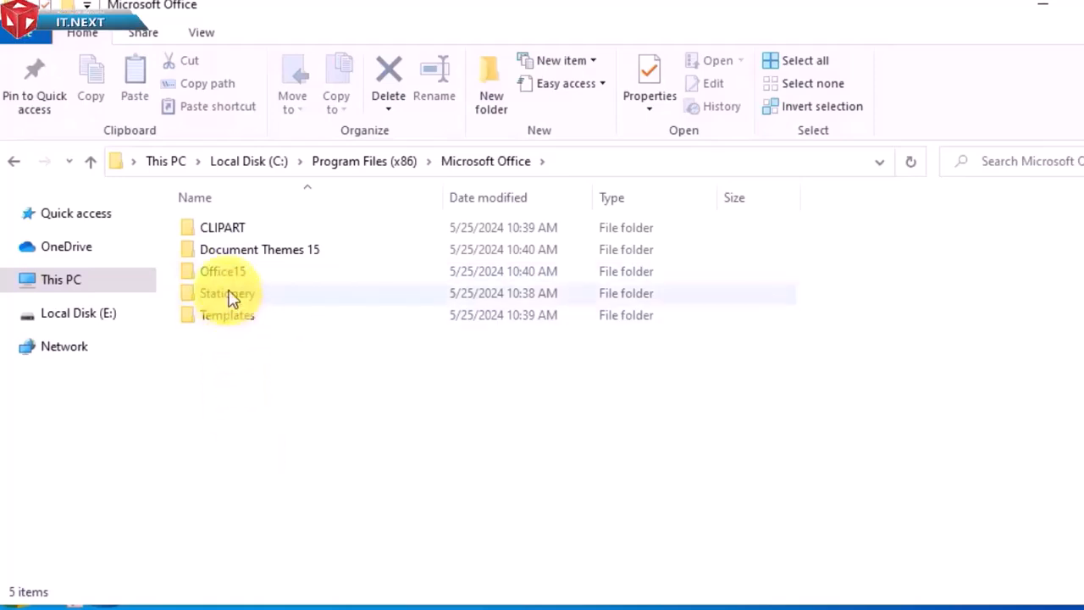
pyautogui.doubleClick(224, 271)
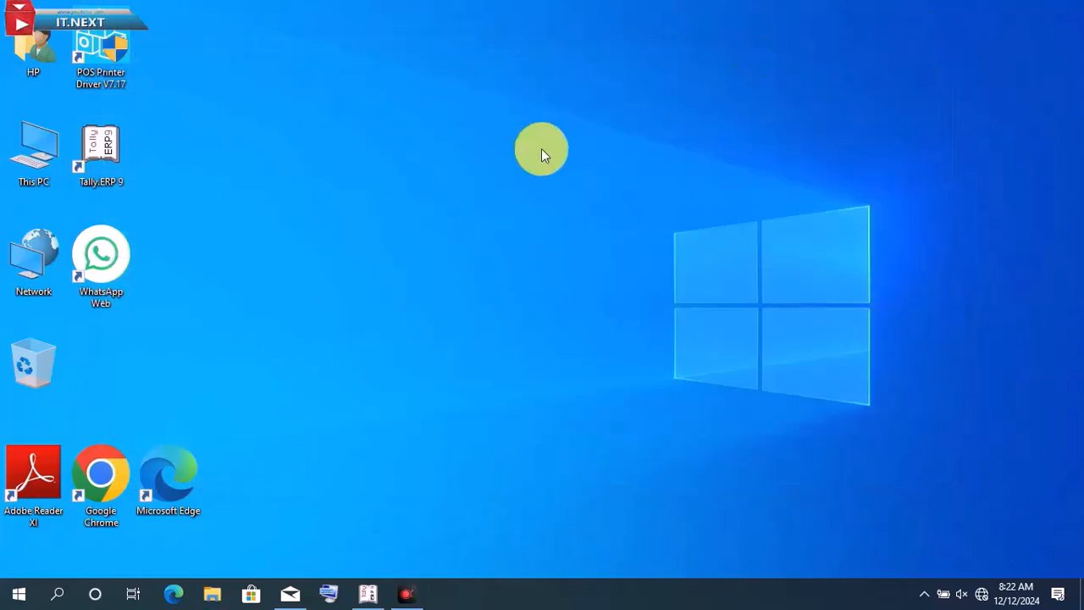
# - Launch Word 2013 from Start search, then search for Excel 2013
pyautogui.click(17, 593)
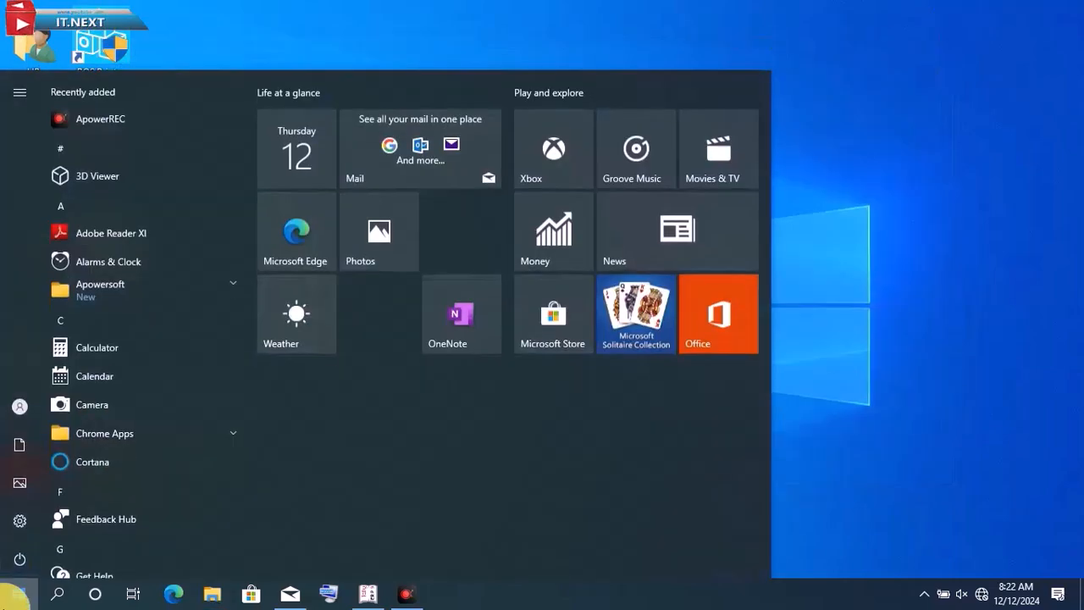
pyautogui.write('WORD')
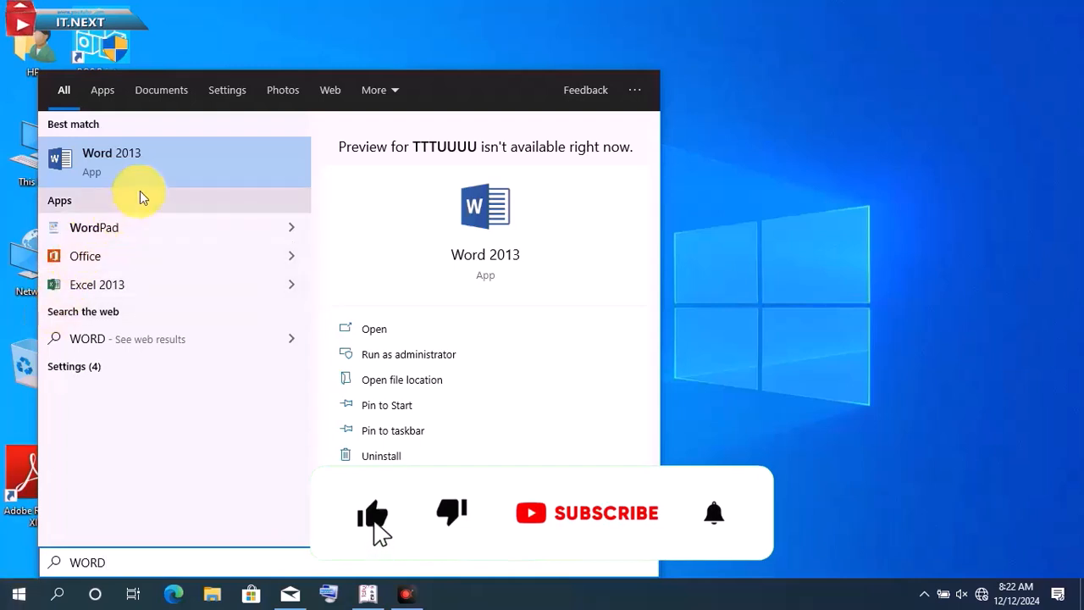
pyautogui.click(112, 161)
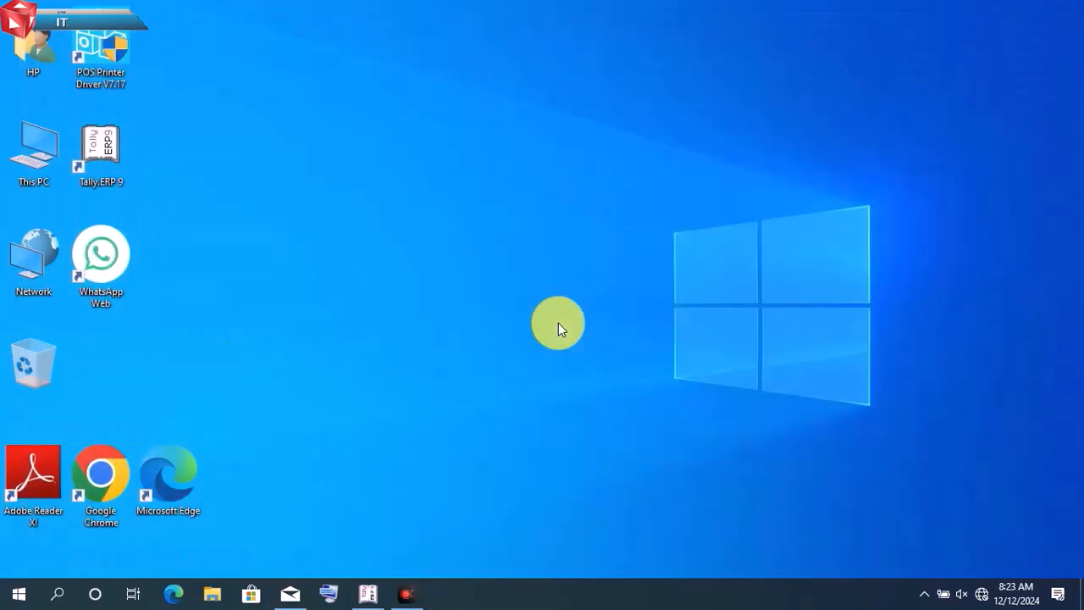
pyautogui.write('excel 2013')
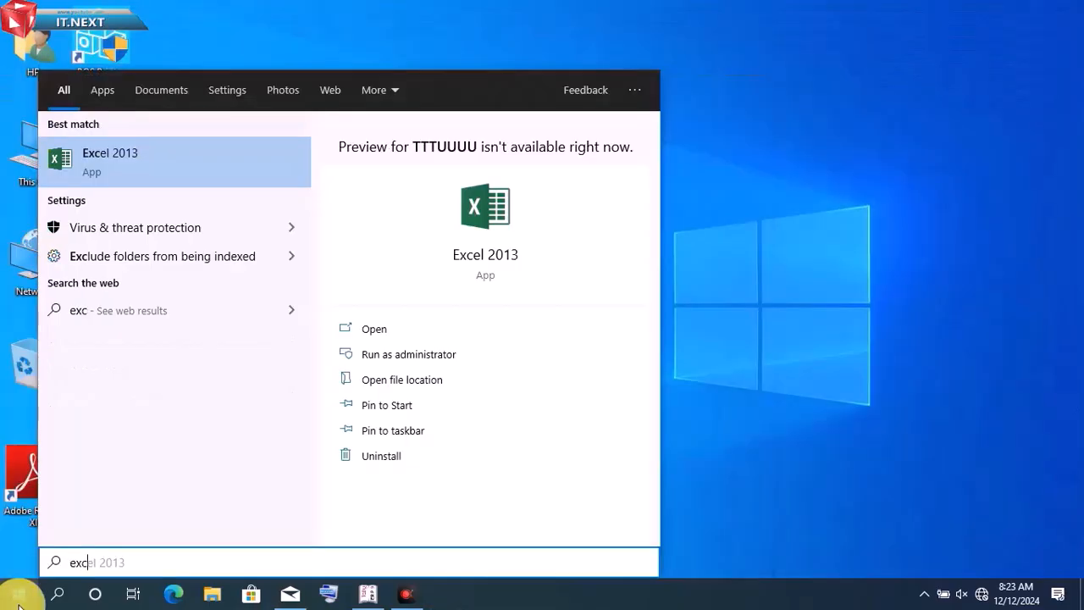